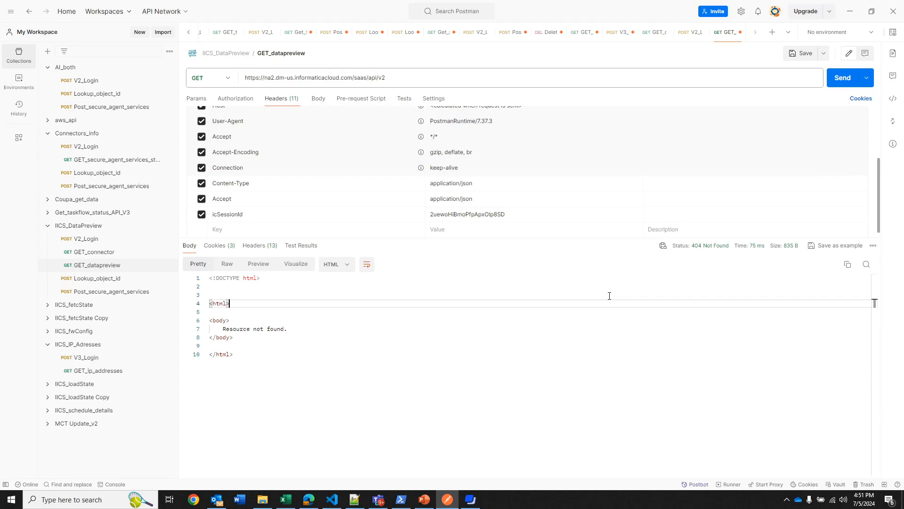
pyautogui.moveTo(348, 72)
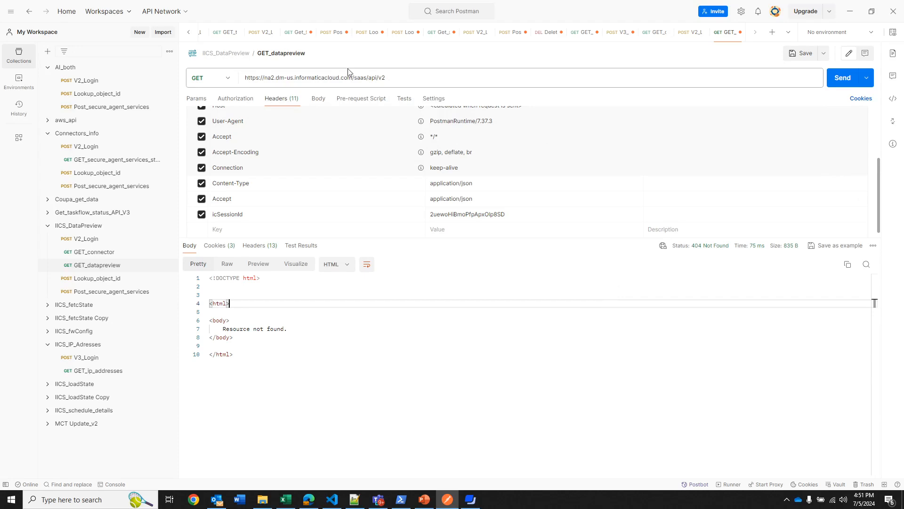
pyautogui.moveTo(405, 185)
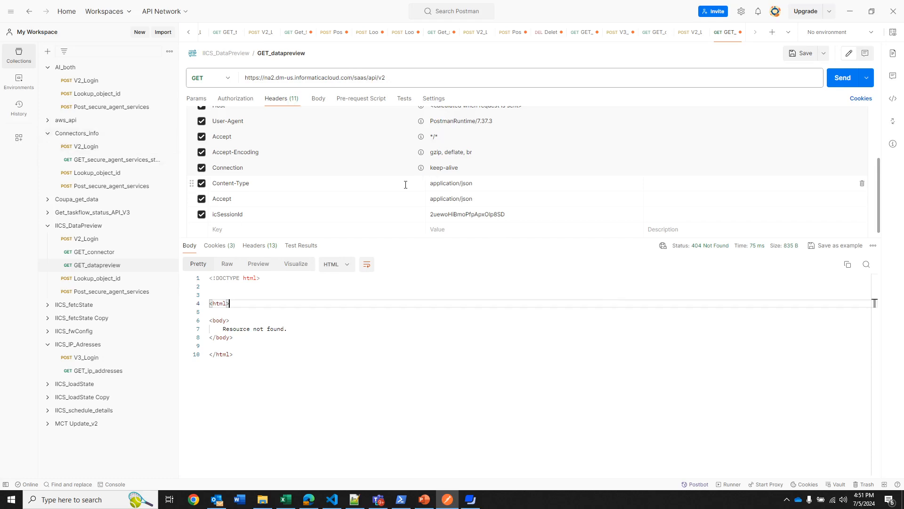
pyautogui.moveTo(535, 221)
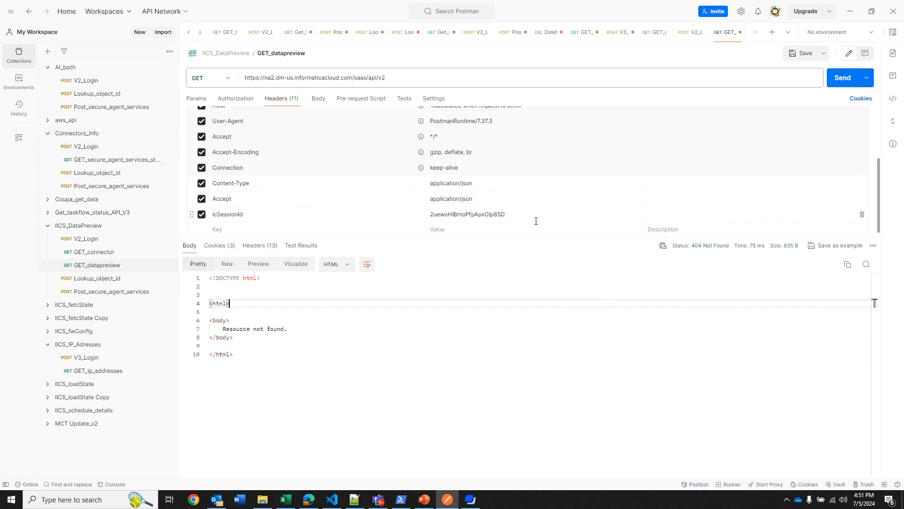
pyautogui.moveTo(480, 214)
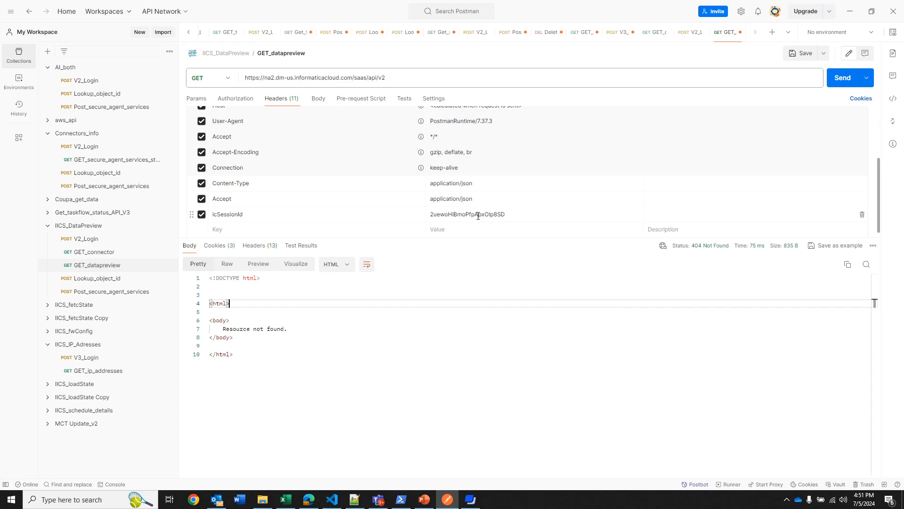
pyautogui.moveTo(442, 219)
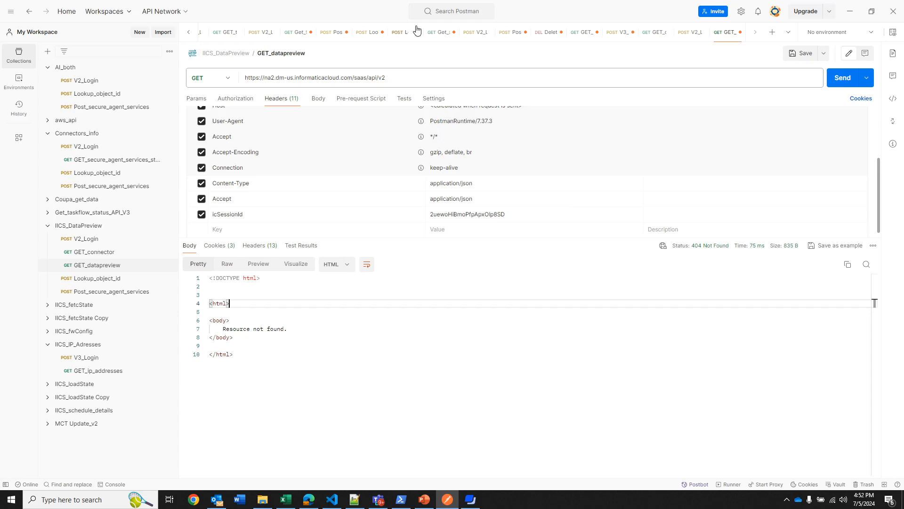
# Add the connection/source datapreview path and source_data_for_xml_document.csv file name to the URL
pyautogui.click(431, 78)
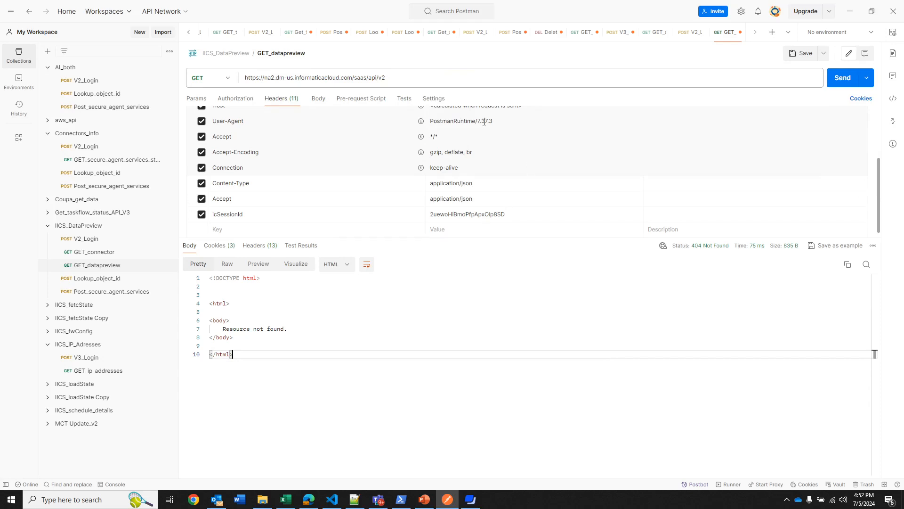
pyautogui.moveTo(463, 108)
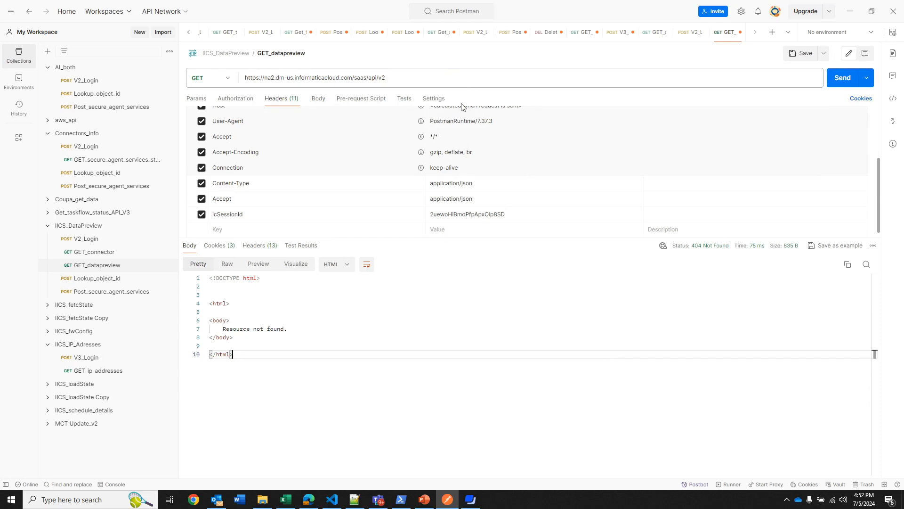
pyautogui.click(451, 77)
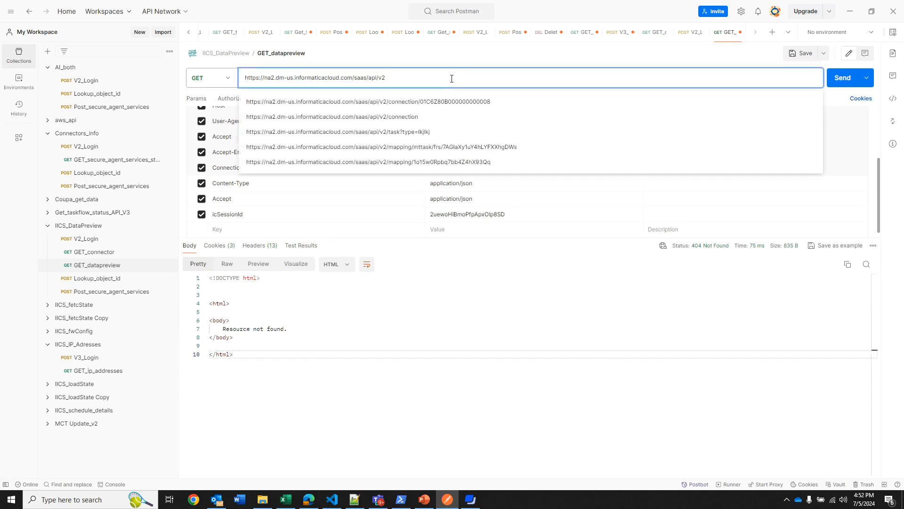
pyautogui.write('/connect')
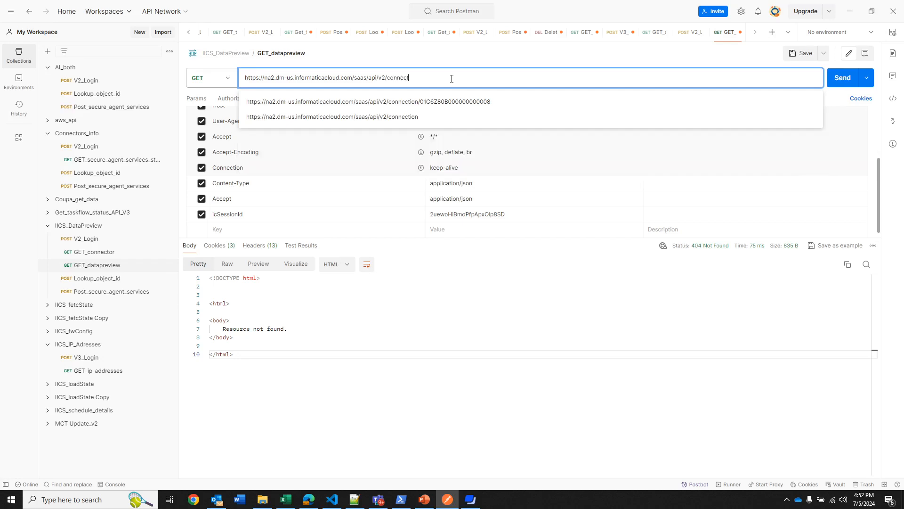
pyautogui.write('io')
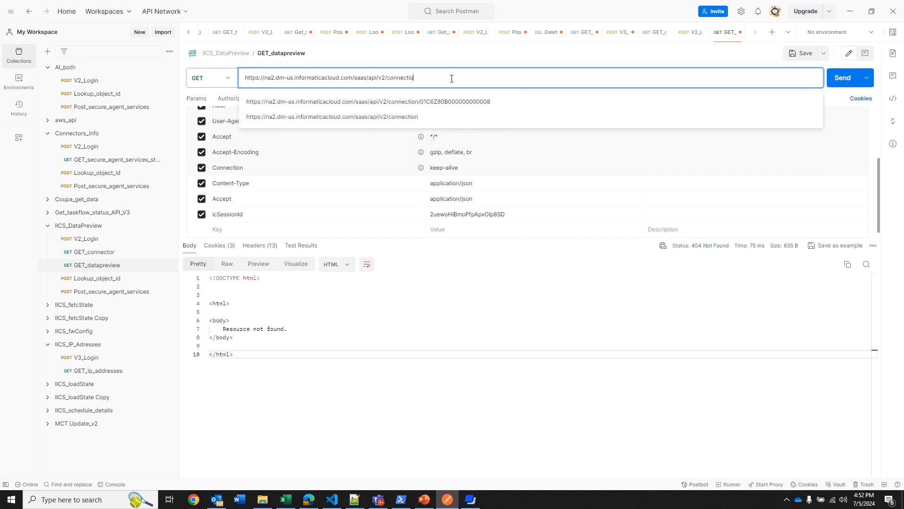
pyautogui.write('n/')
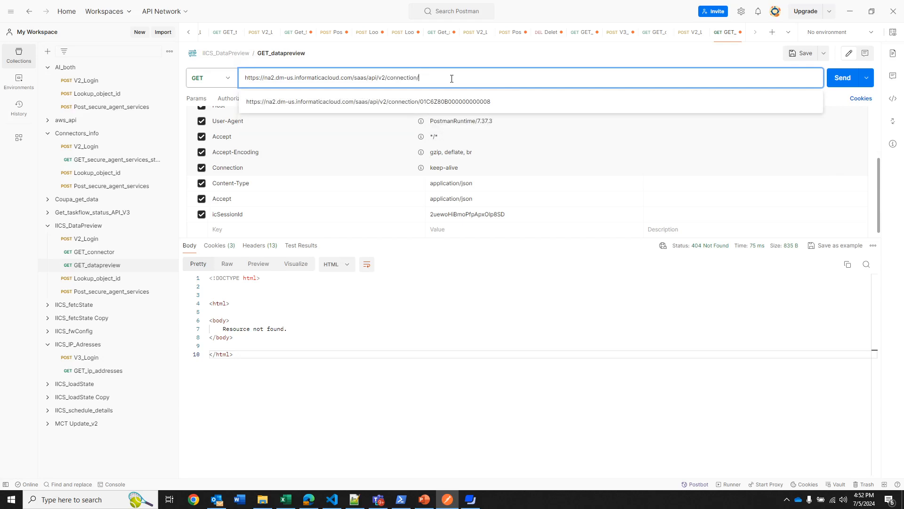
pyautogui.write('sou')
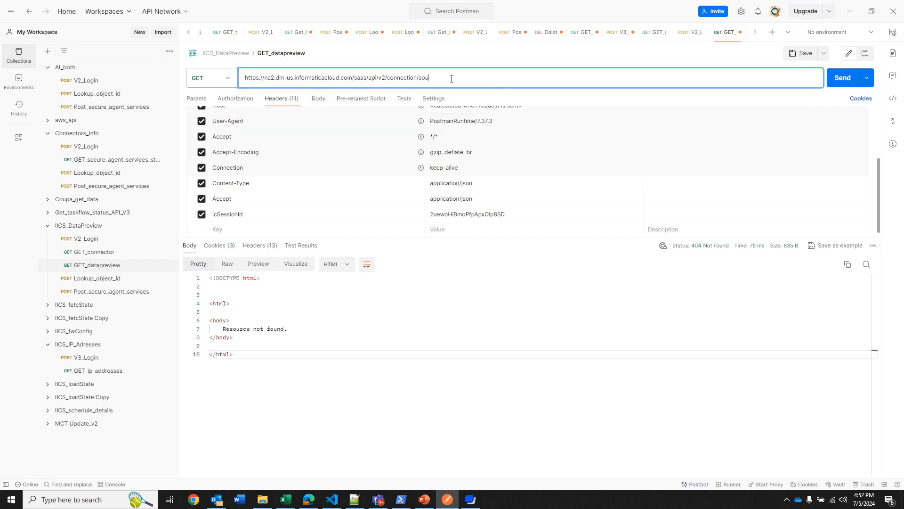
pyautogui.write('rce/')
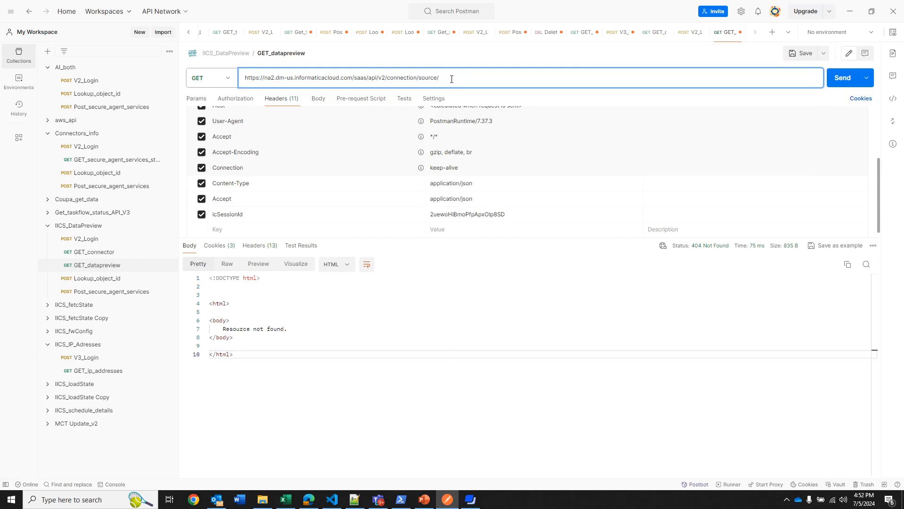
pyautogui.write('source_data_for_xml_document.csv')
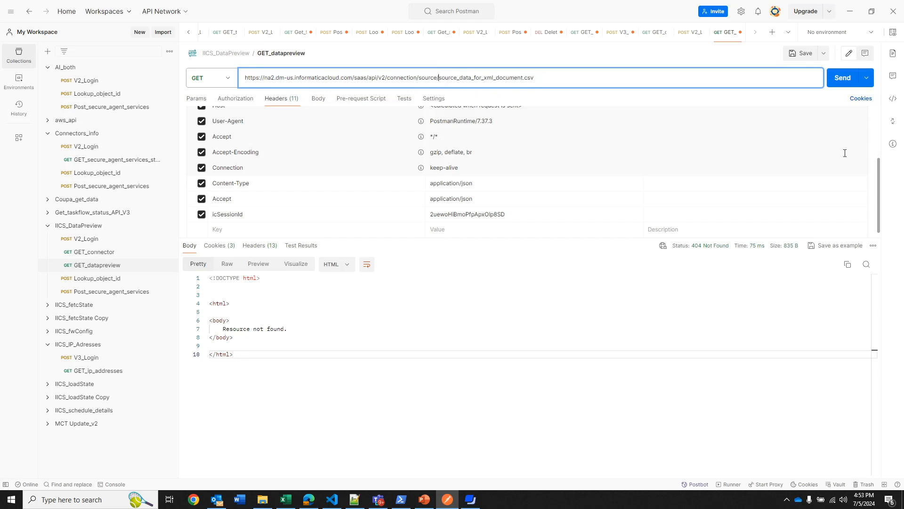
pyautogui.click(439, 77)
pyautogui.write('/')
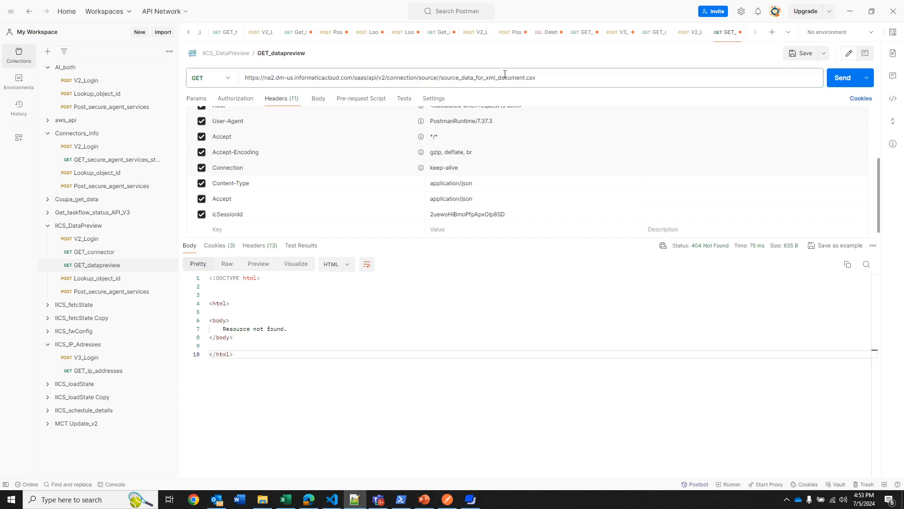
pyautogui.click(507, 77)
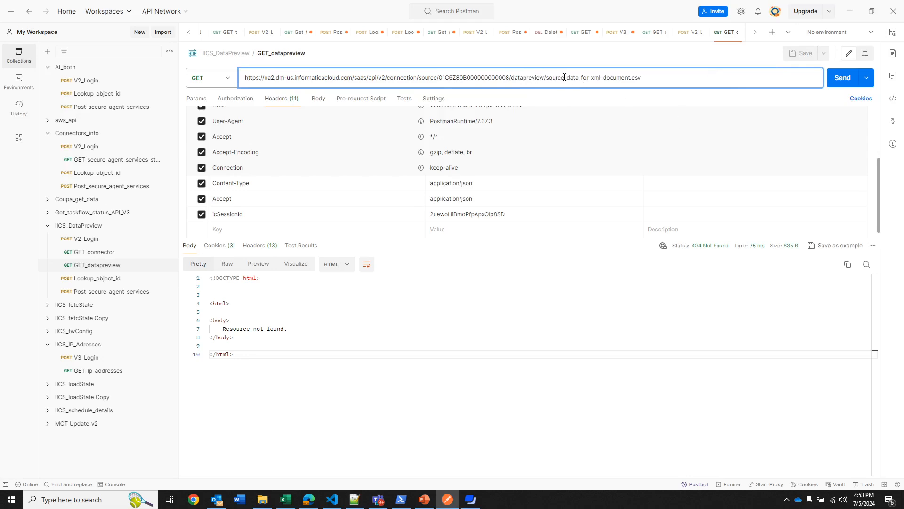
pyautogui.doubleClick(582, 77)
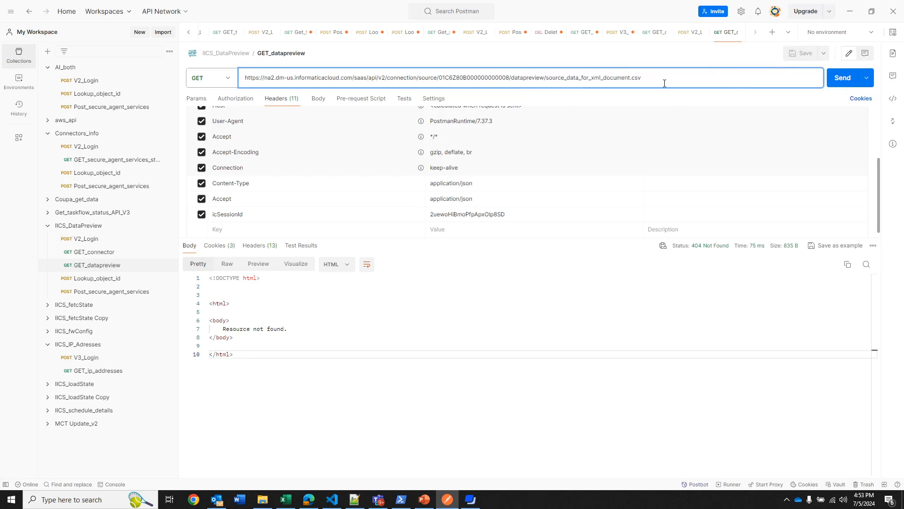
pyautogui.moveTo(842, 77)
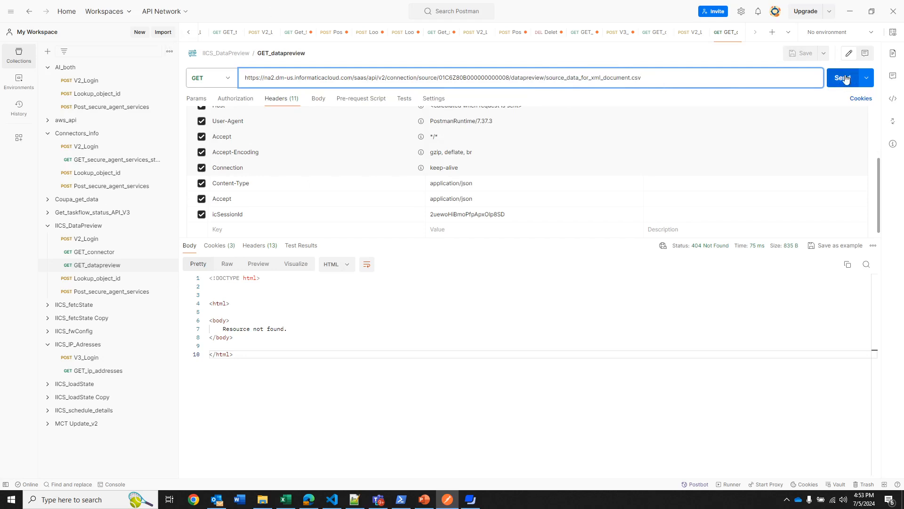
pyautogui.moveTo(300, 82)
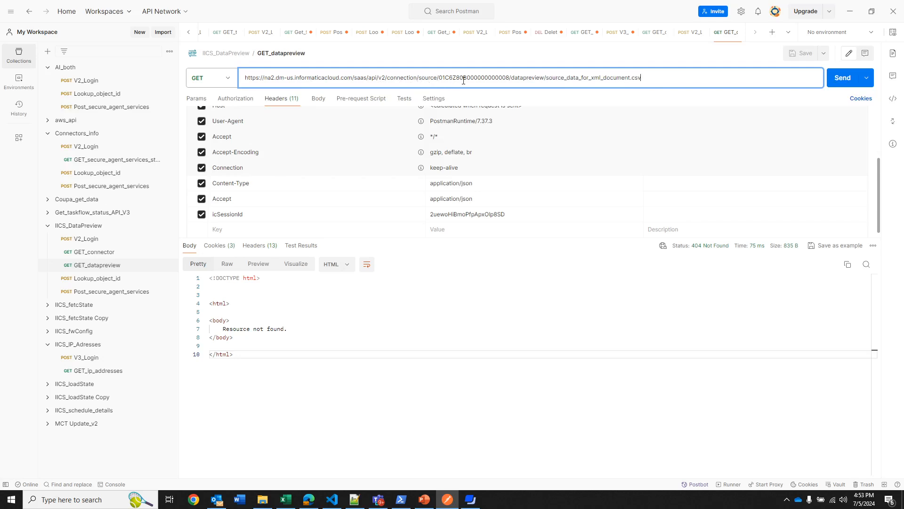
pyautogui.doubleClick(473, 77)
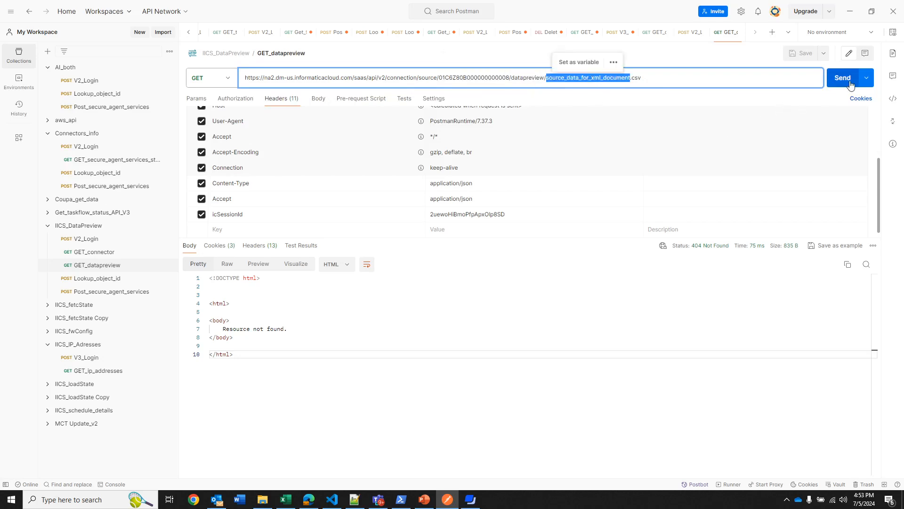
pyautogui.click(842, 78)
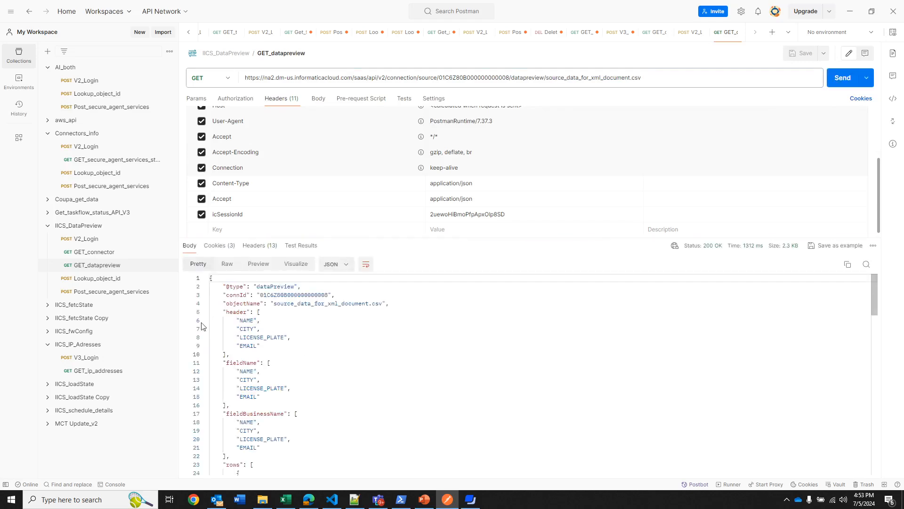
pyautogui.scroll(-3)
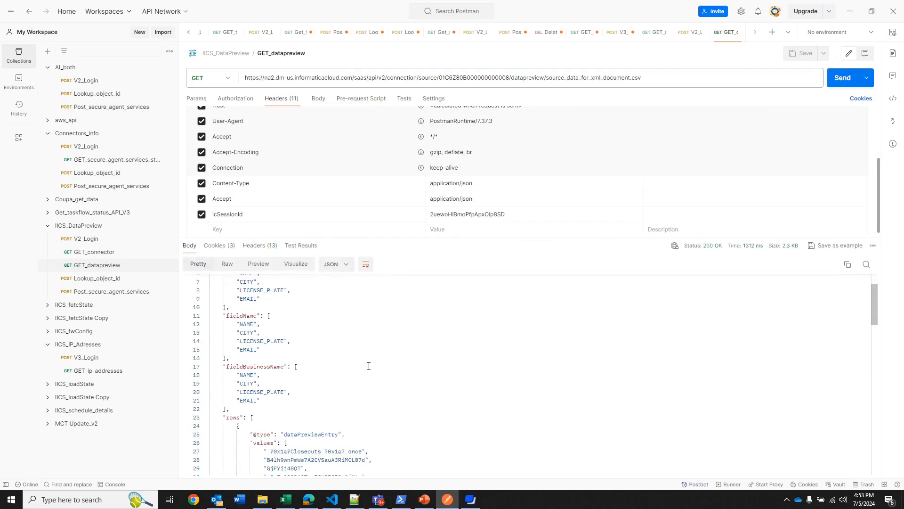
pyautogui.scroll(-3)
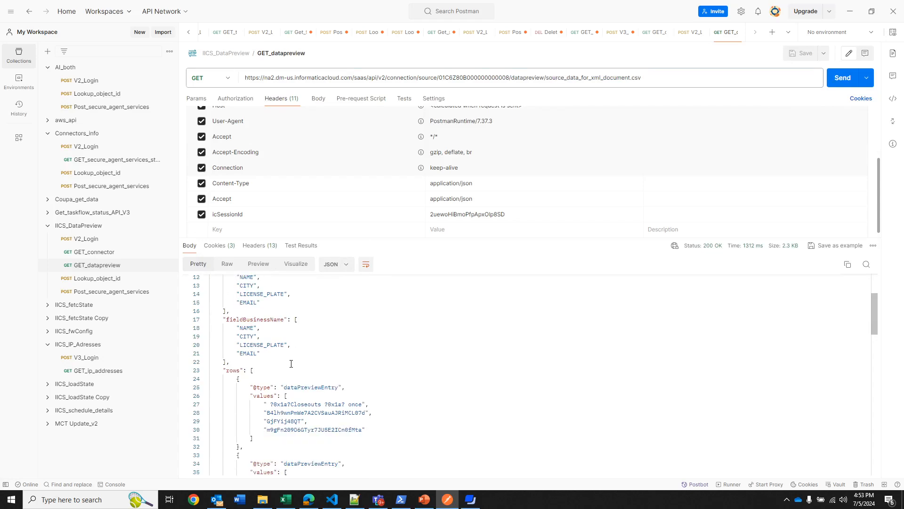
pyautogui.scroll(-3)
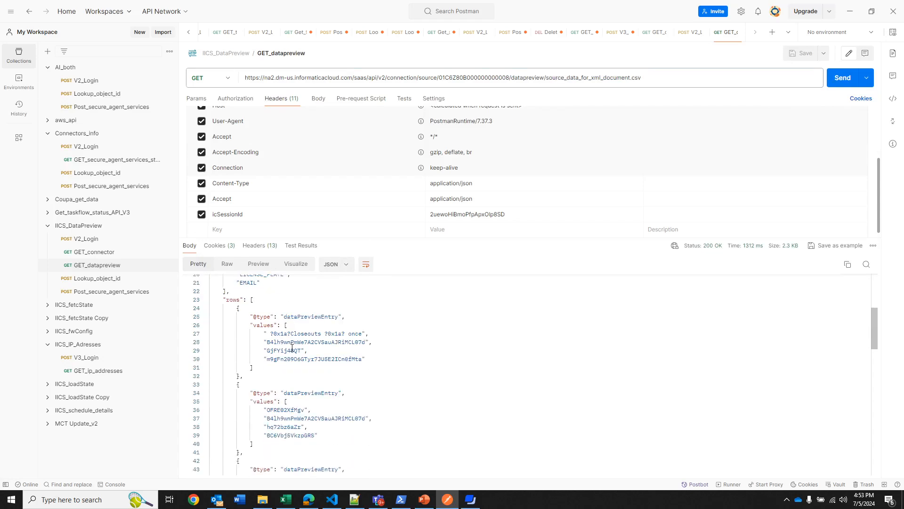
pyautogui.scroll(-3)
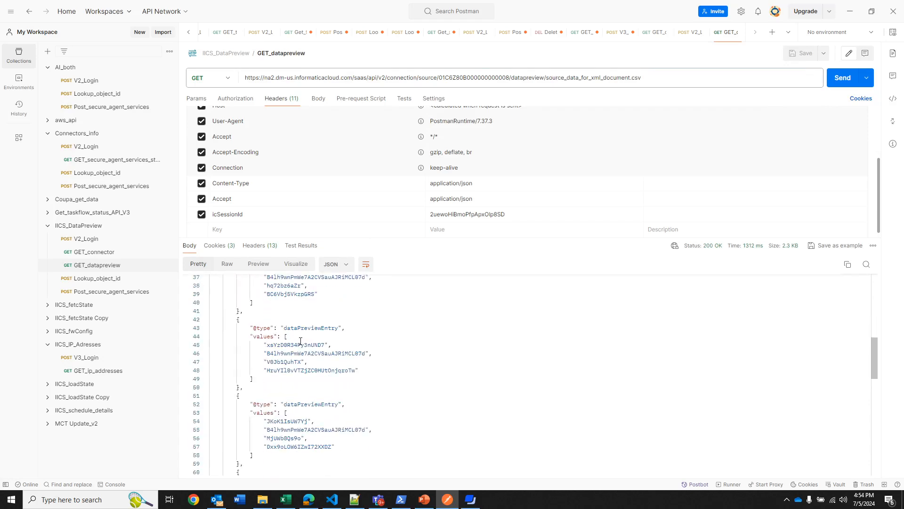
pyautogui.scroll(-3)
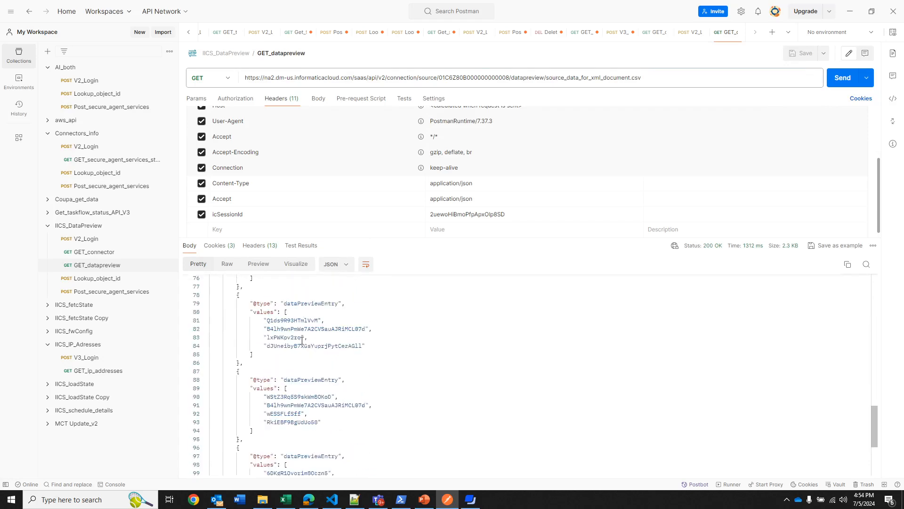
pyautogui.scroll(-3)
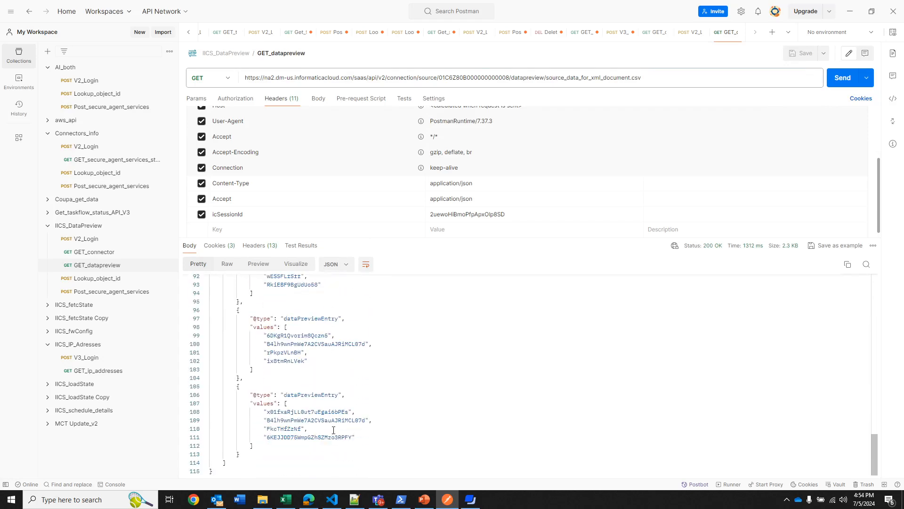
pyautogui.scroll(3)
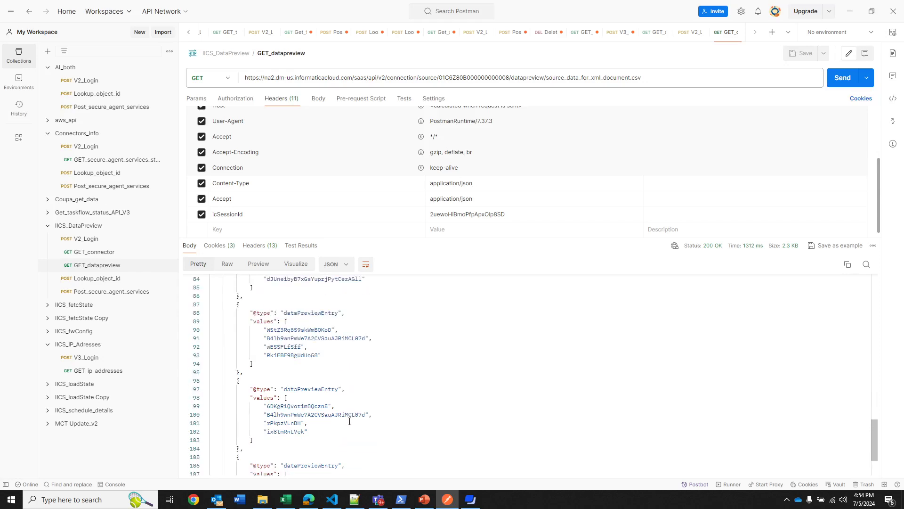
pyautogui.scroll(3)
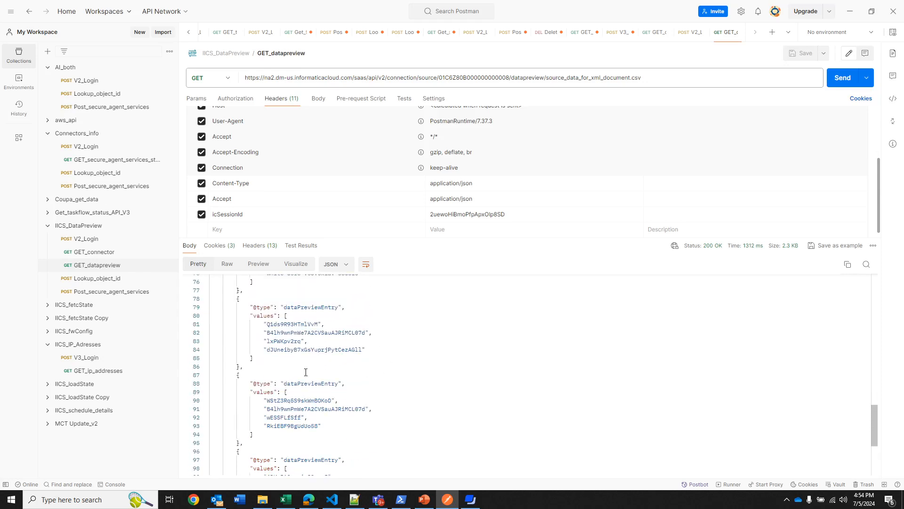
pyautogui.scroll(3)
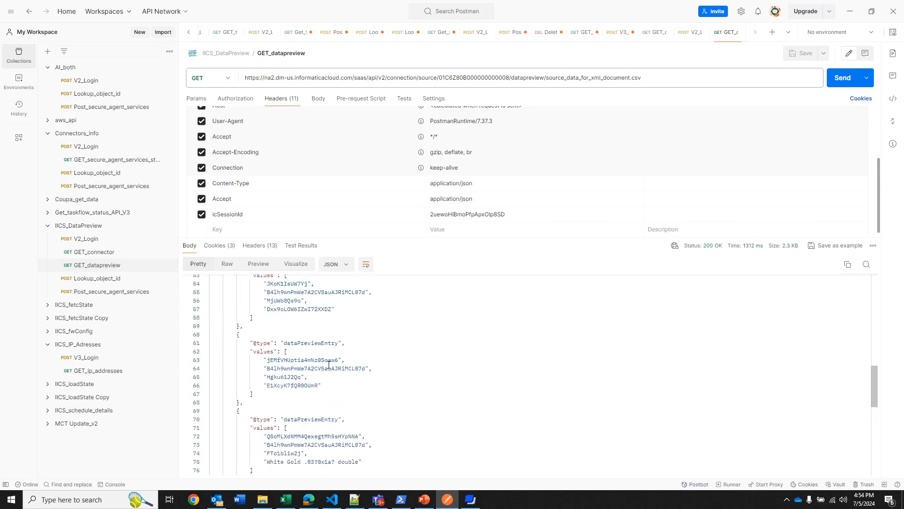
pyautogui.scroll(3)
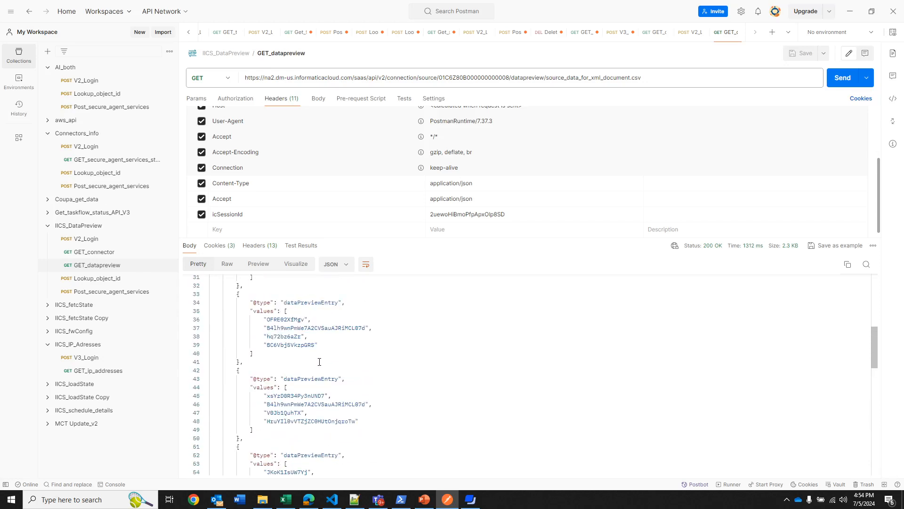
pyautogui.scroll(3)
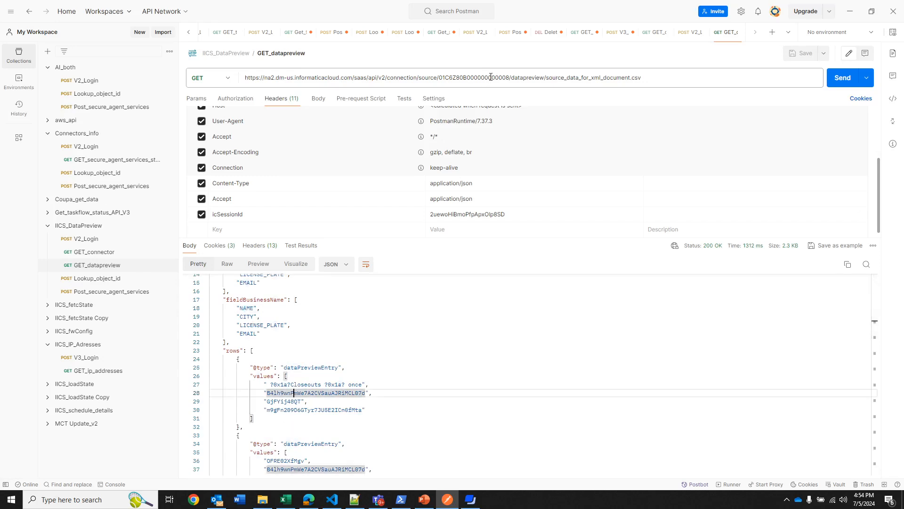
# Swap the connection ID in the URL for the connection name XX_Fernando_FlatFile
pyautogui.doubleClick(588, 77)
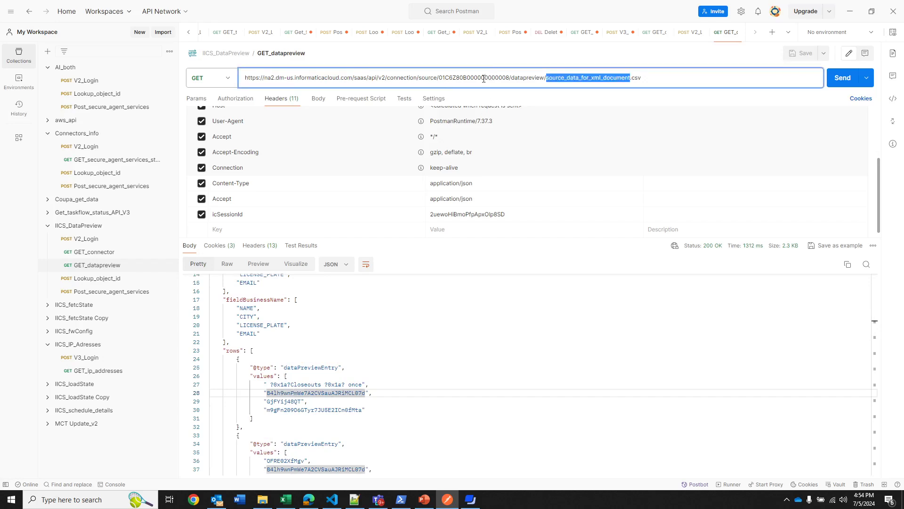
pyautogui.doubleClick(472, 78)
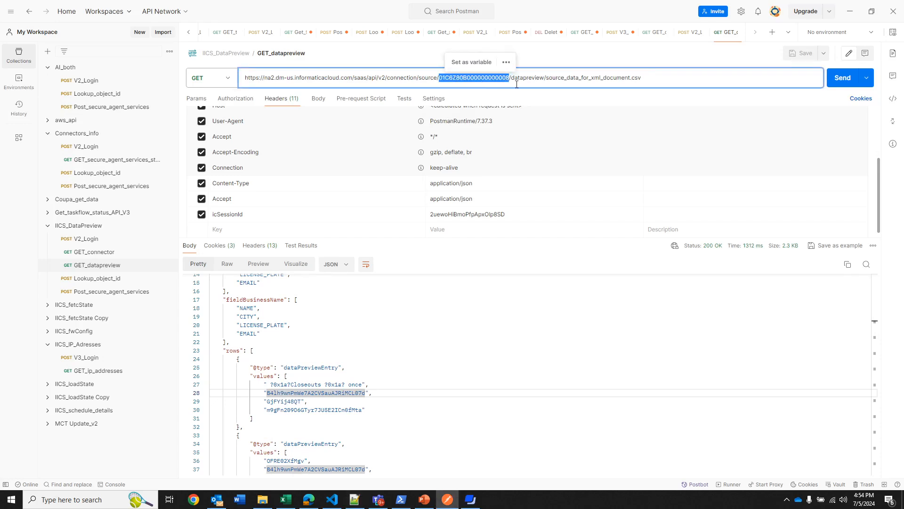
pyautogui.write('XX_Fernando_FlatFile')
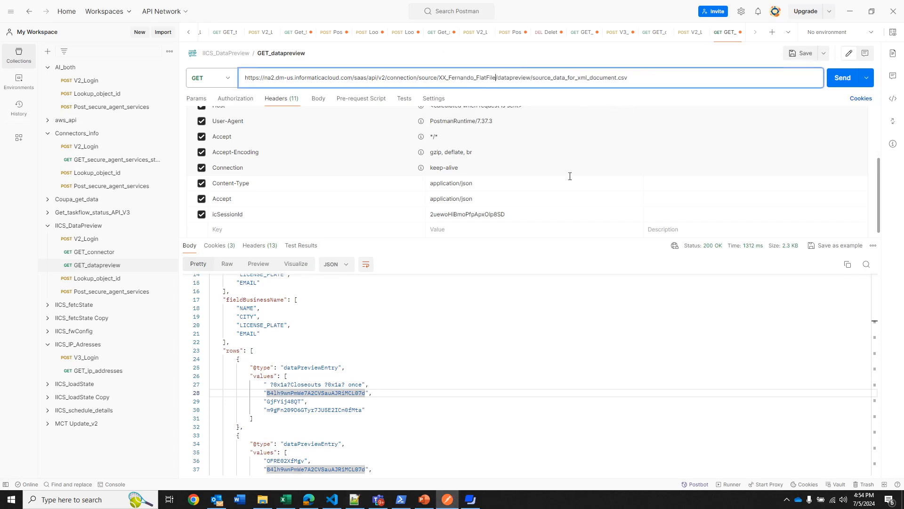
pyautogui.moveTo(464, 174)
pyautogui.write('name/')
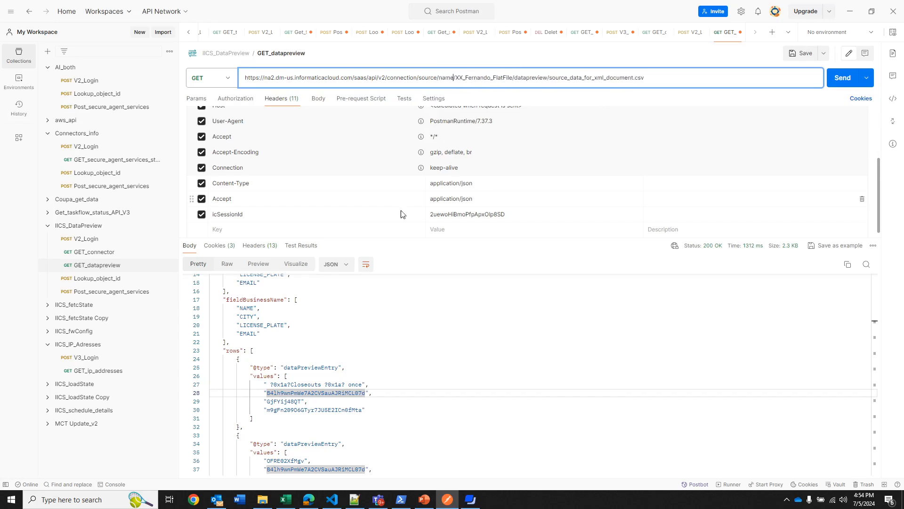
pyautogui.doubleClick(483, 77)
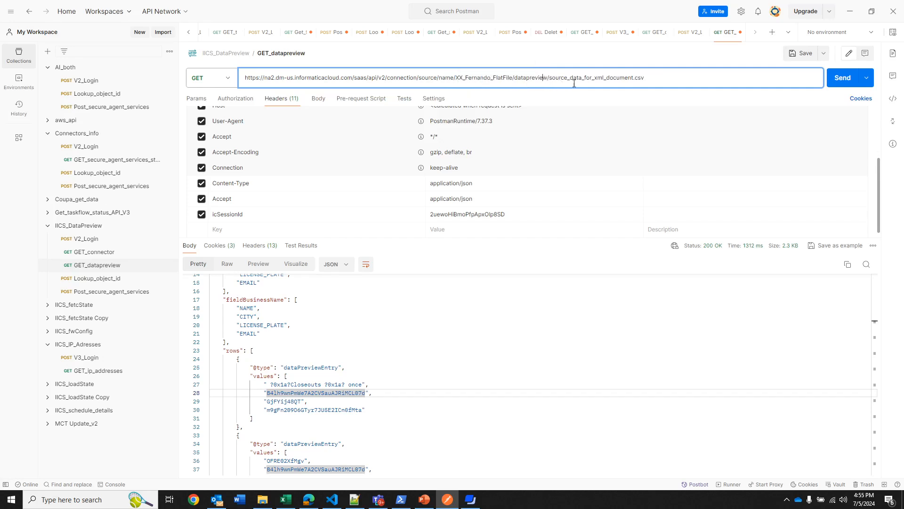
pyautogui.doubleClick(590, 78)
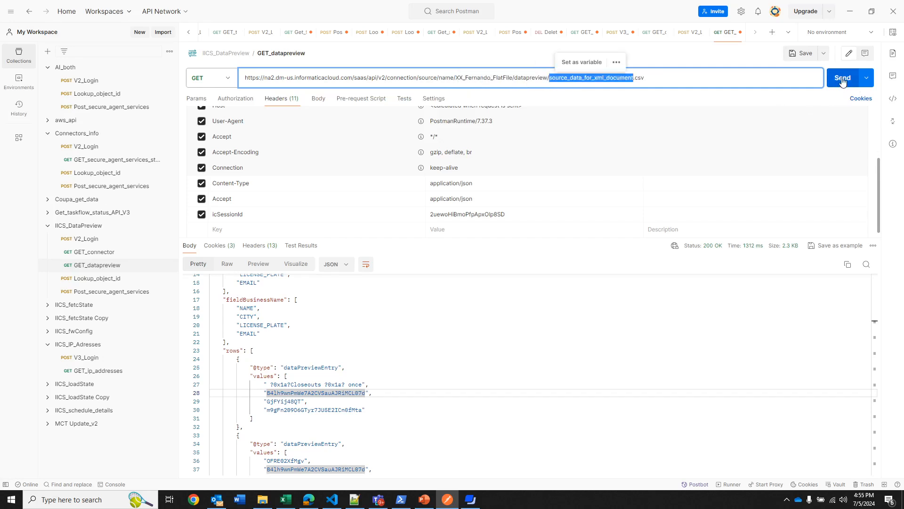
# Send the by-name GET_datapreview request and view the 200 OK JSON preview
pyautogui.click(843, 77)
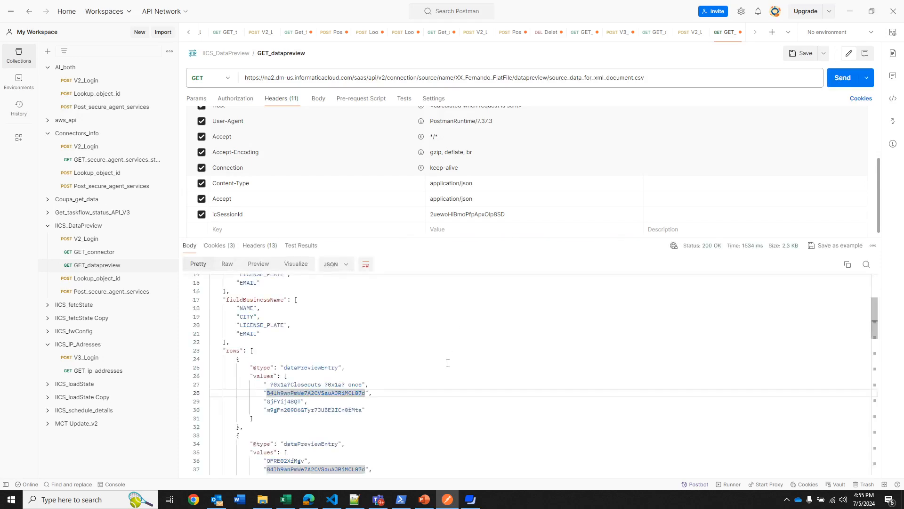
pyautogui.scroll(3)
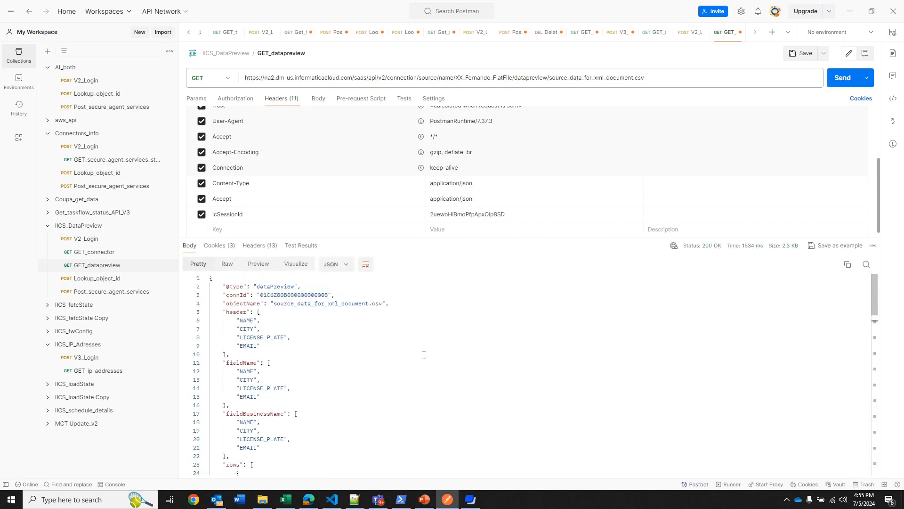
pyautogui.moveTo(420, 337)
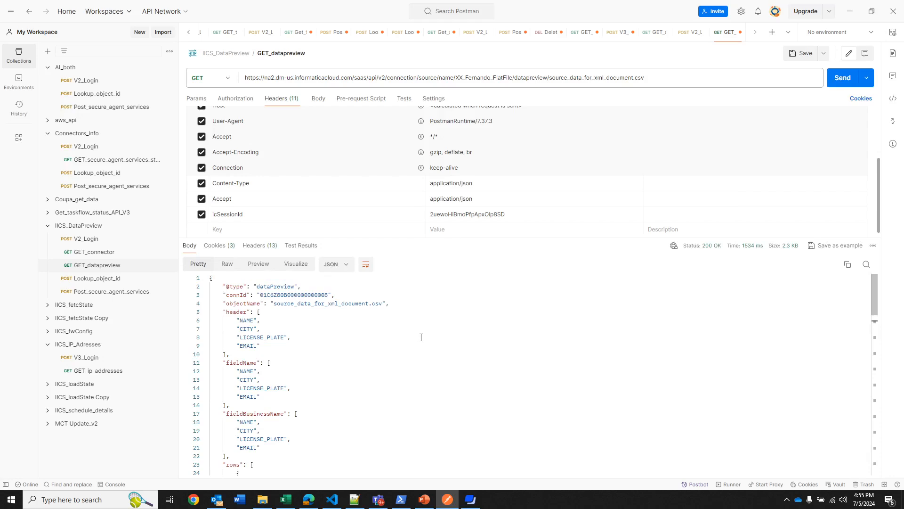
pyautogui.moveTo(448, 320)
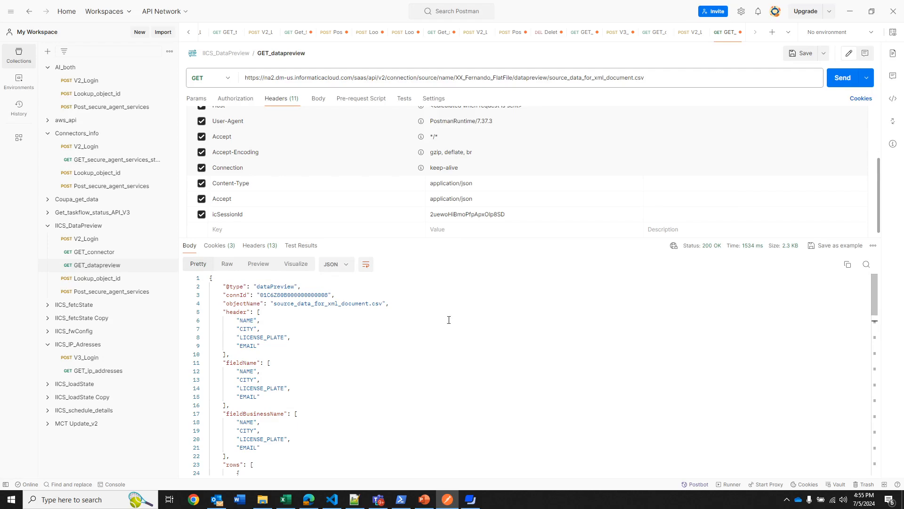